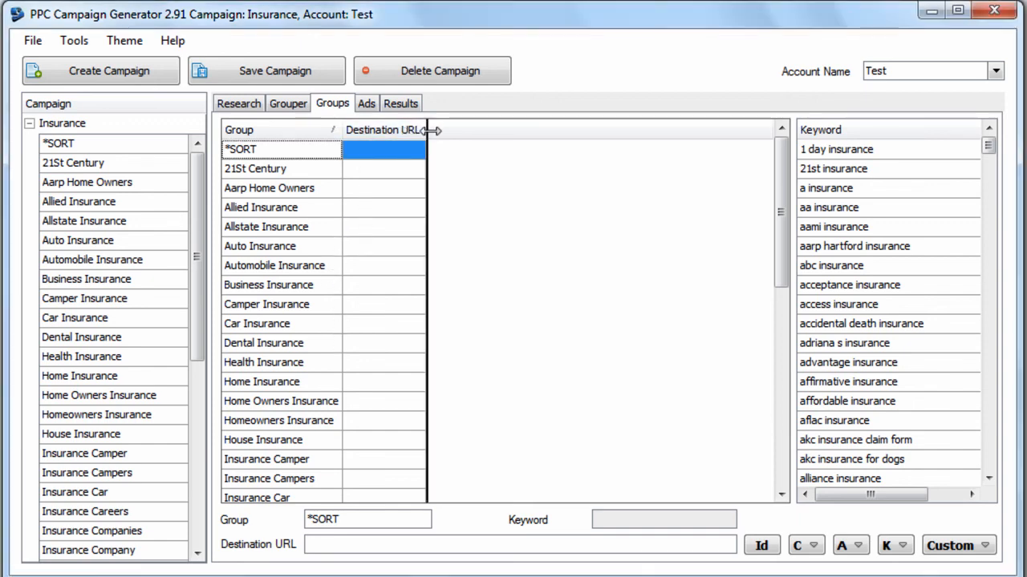
left_click_drag(429, 130, 549, 130)
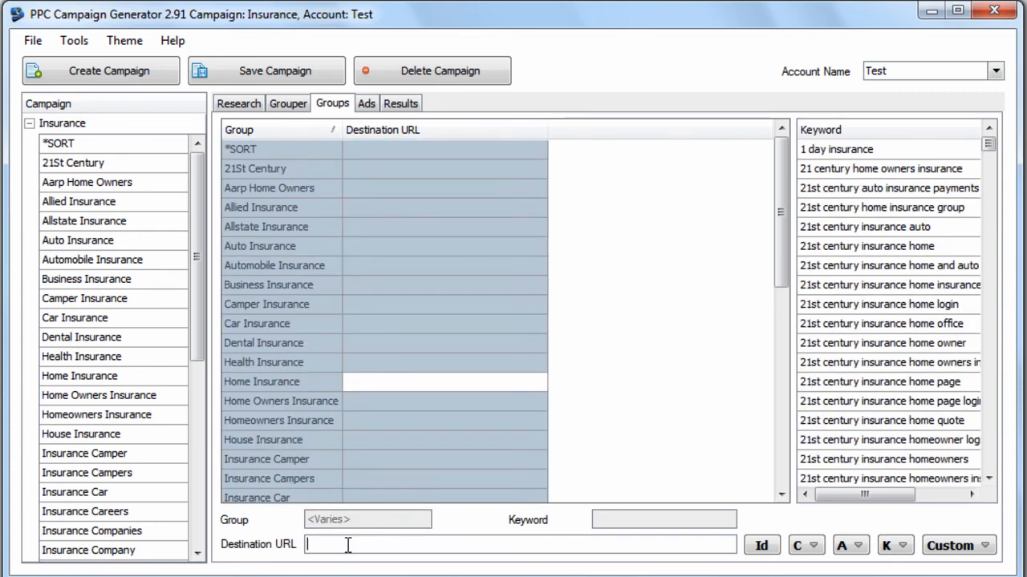
type("http://insuranc")
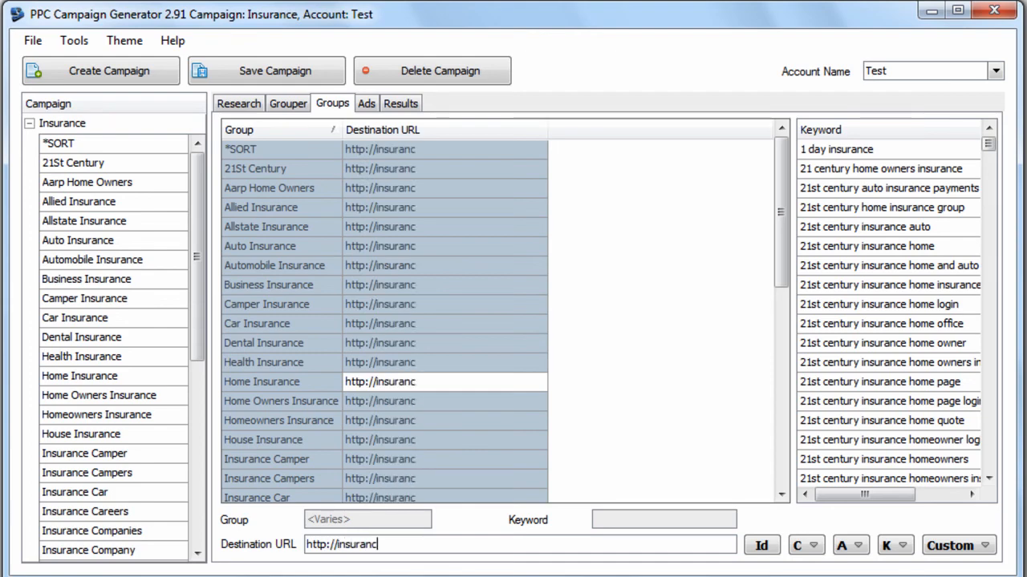
type("e.com/car")
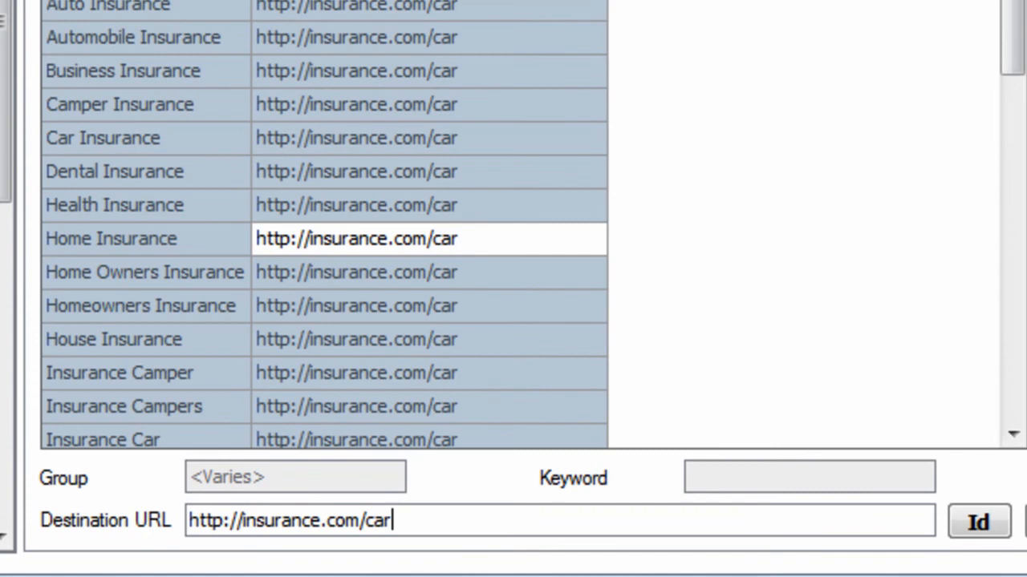
left_click(115, 171)
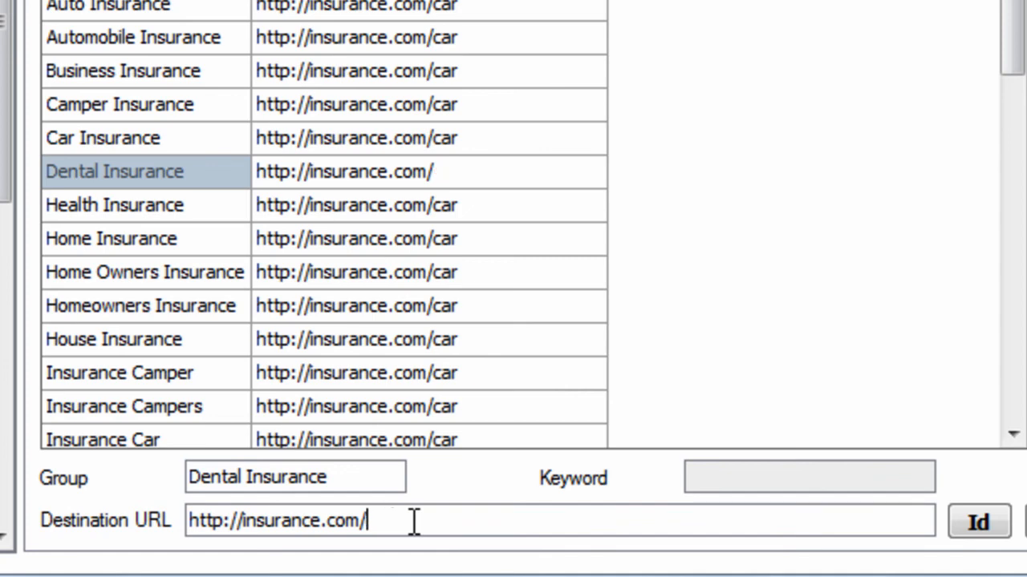
type("dental")
type("car")
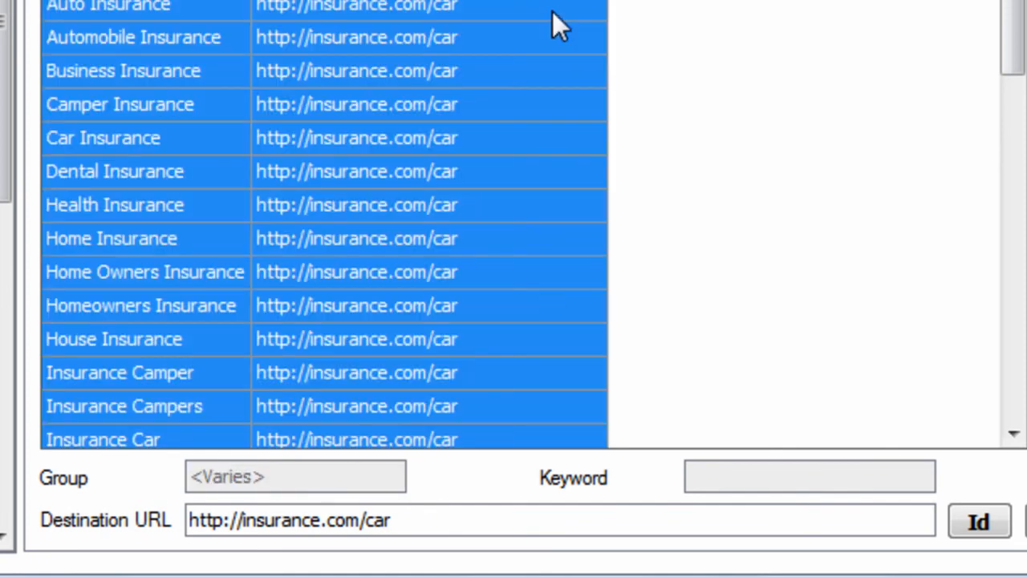
mouse_move(347, 136)
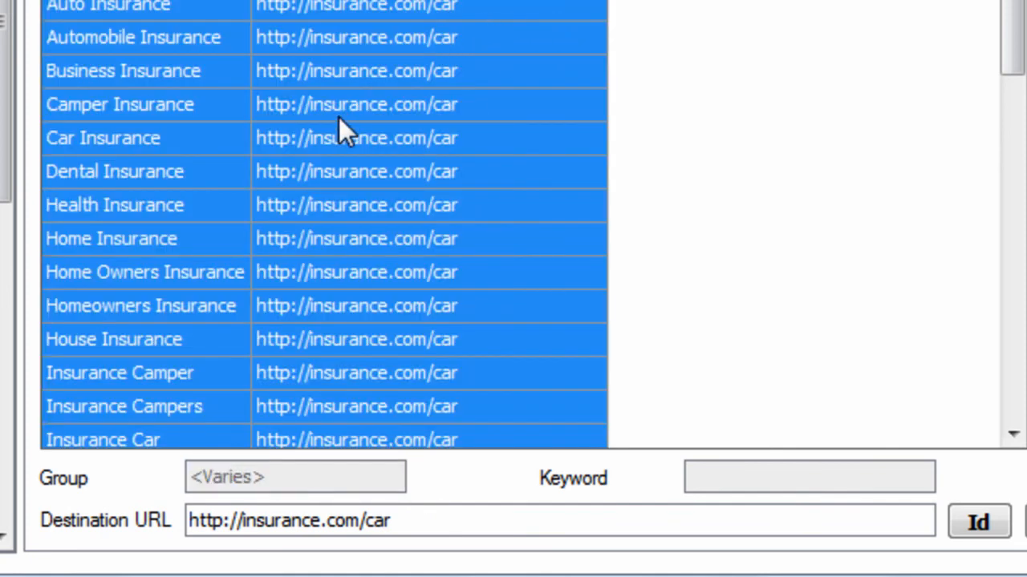
Append ?tracking_id={tid} to the groups' destination URL
scroll("down", 3)
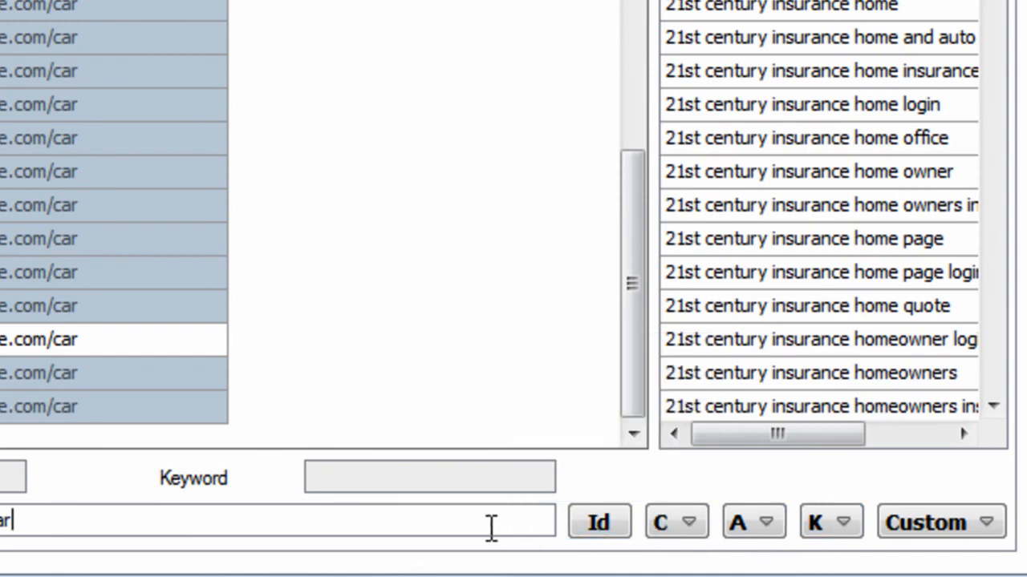
mouse_move(597, 521)
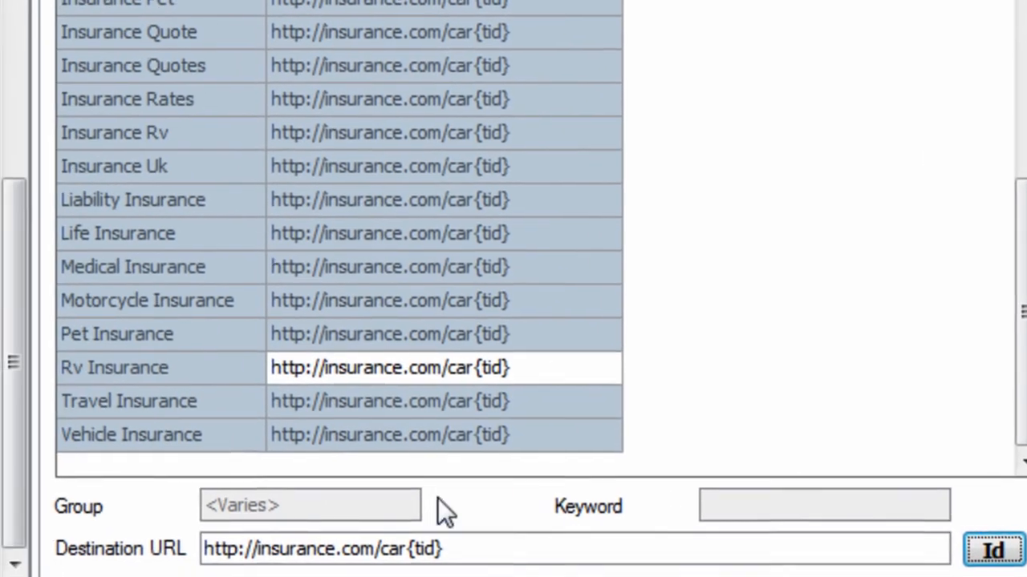
type("?")
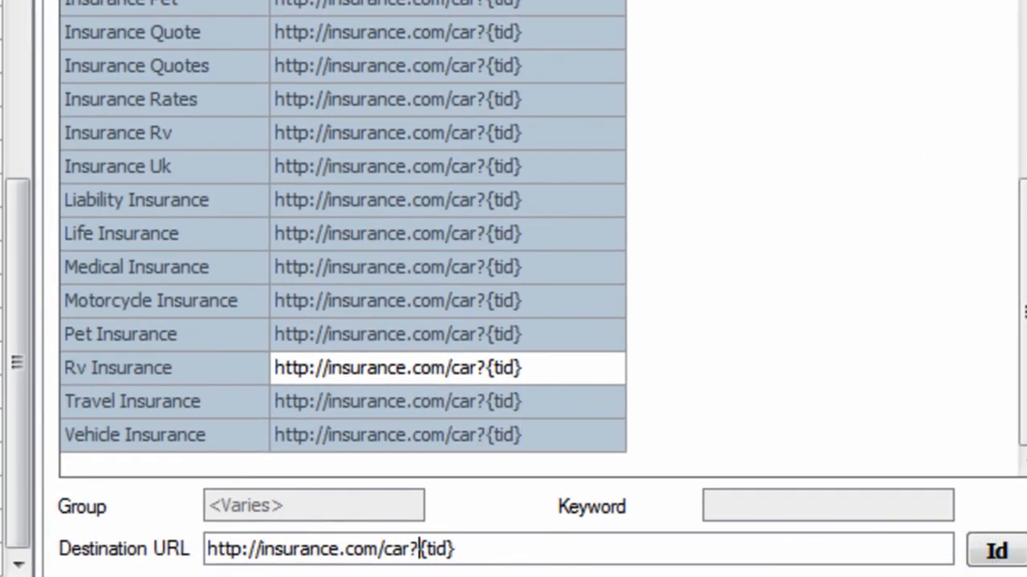
type("tracking_id")
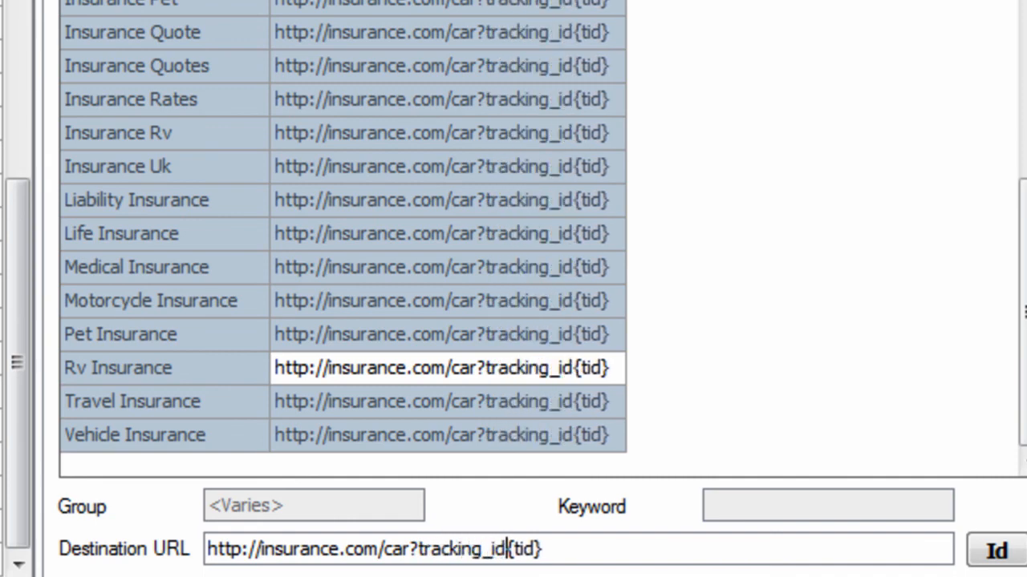
type("=")
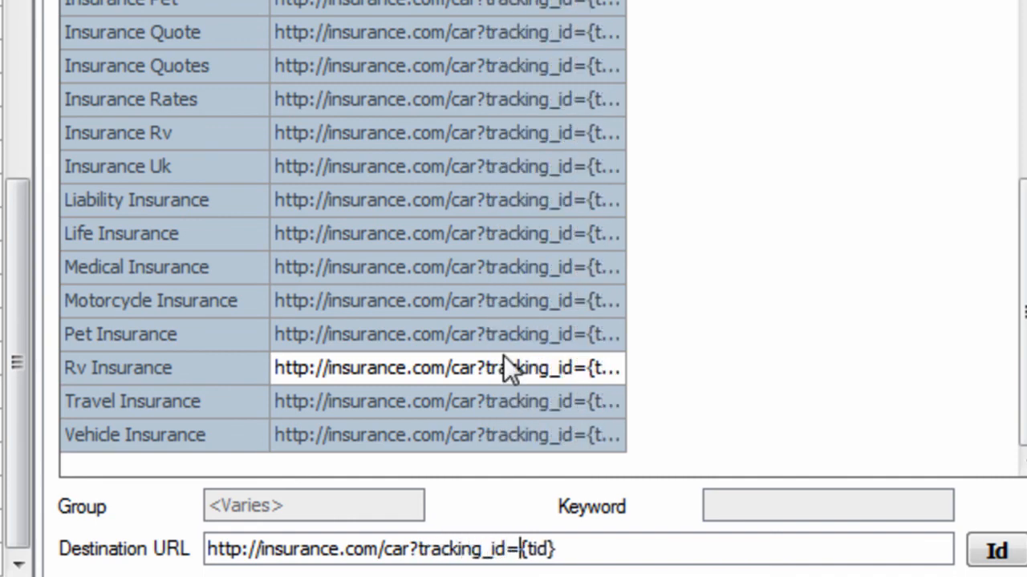
mouse_move(656, 489)
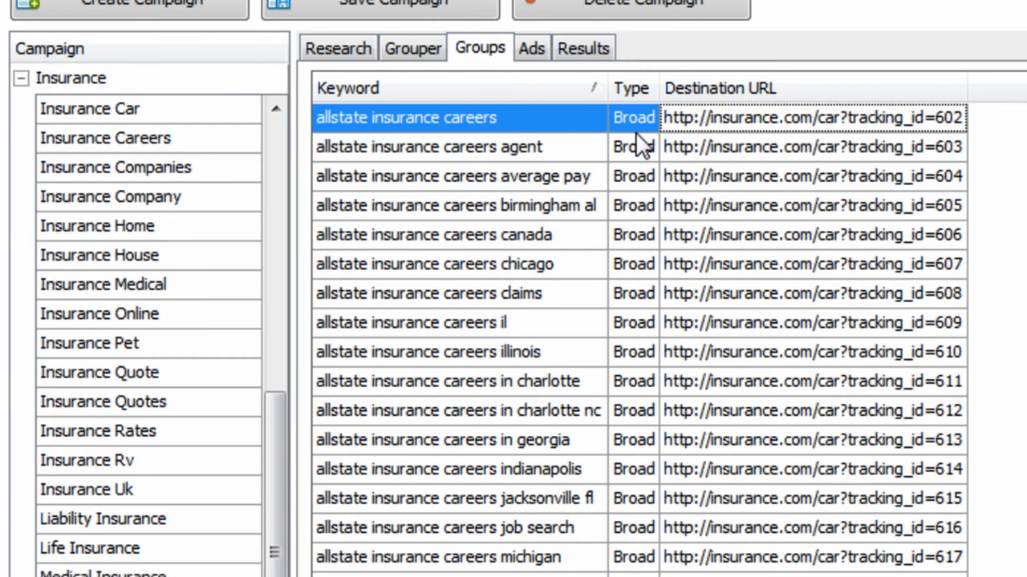
mouse_move(955, 157)
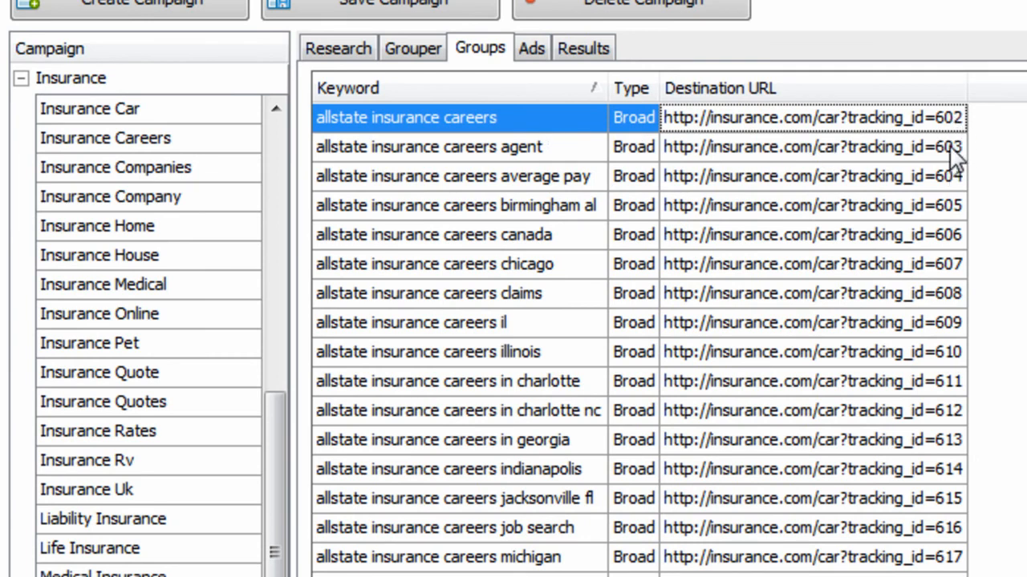
Inspect the birmingham al and indianapolis keywords' destination URLs and tracking ids
left_click(457, 205)
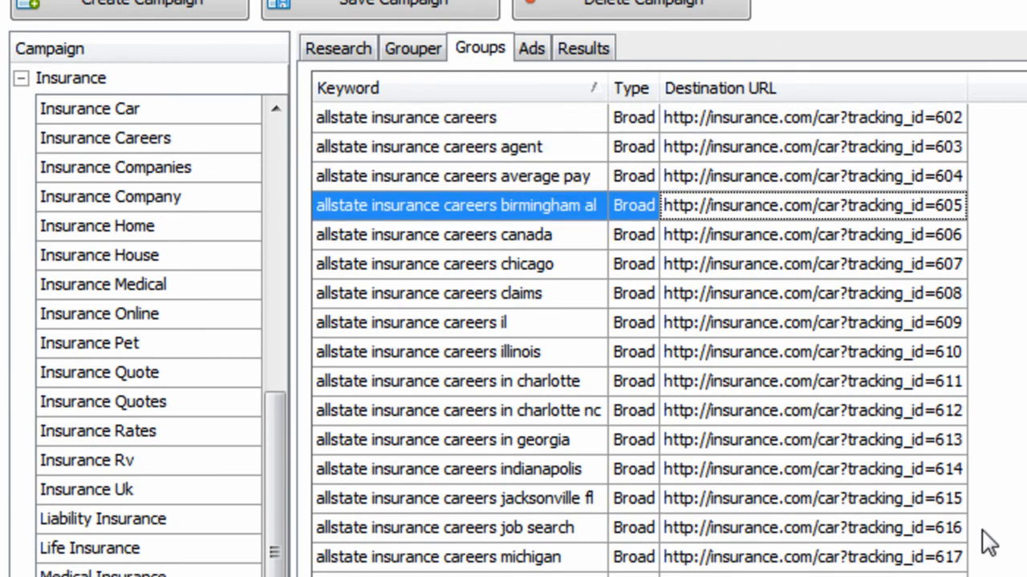
left_click(448, 469)
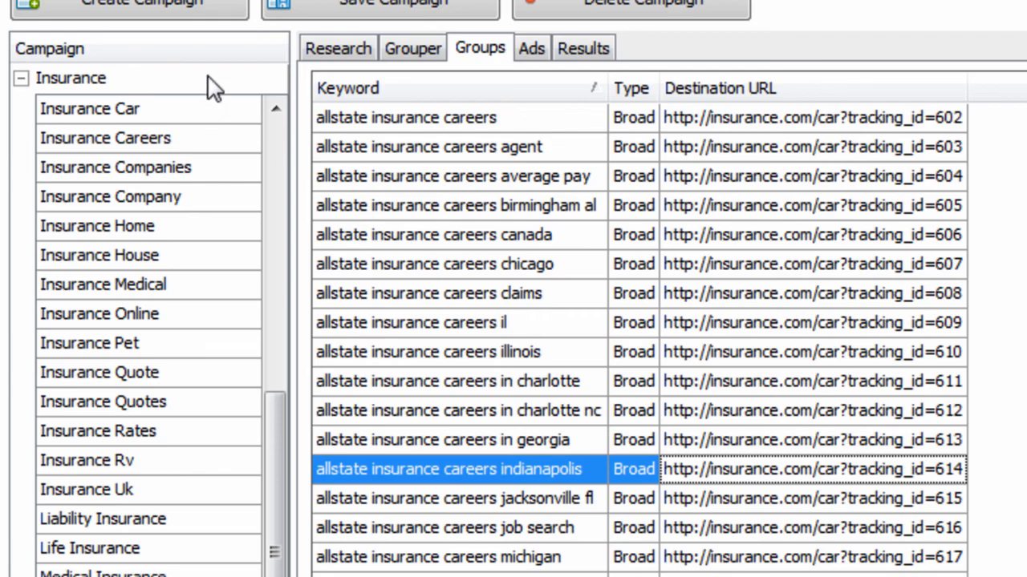
left_click(479, 48)
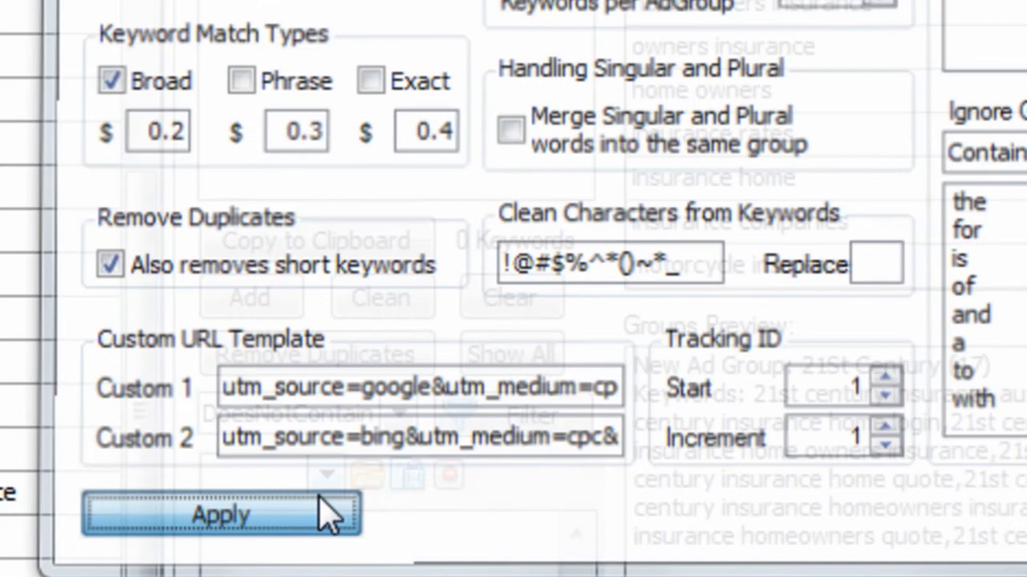
Apply the Google (Custom 1) and Bing (Custom 2) URL template settings
left_click(221, 514)
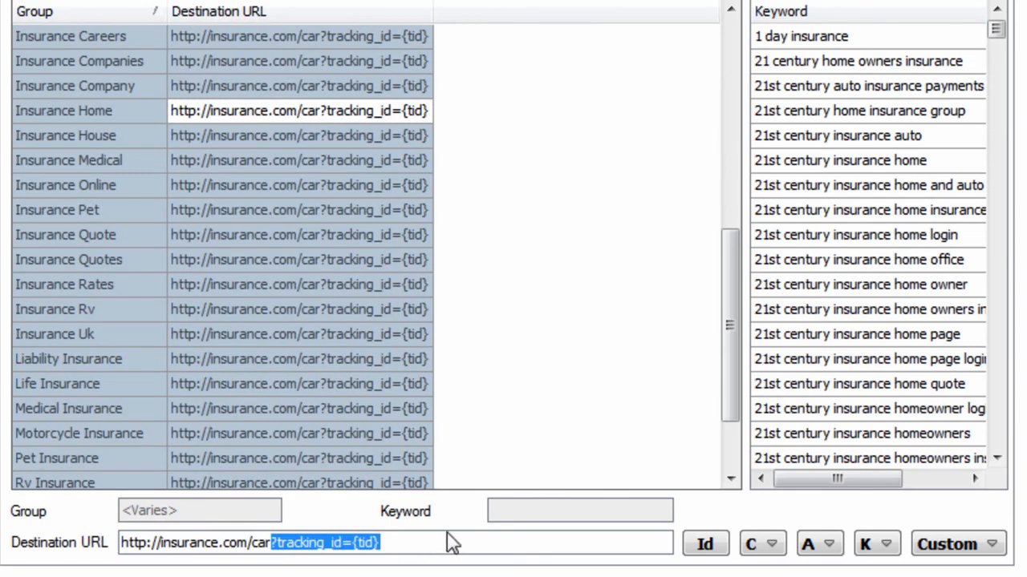
Replace ?tracking_id={tid} with the Custom 1 Google UTM template and review the URLs
key("Delete")
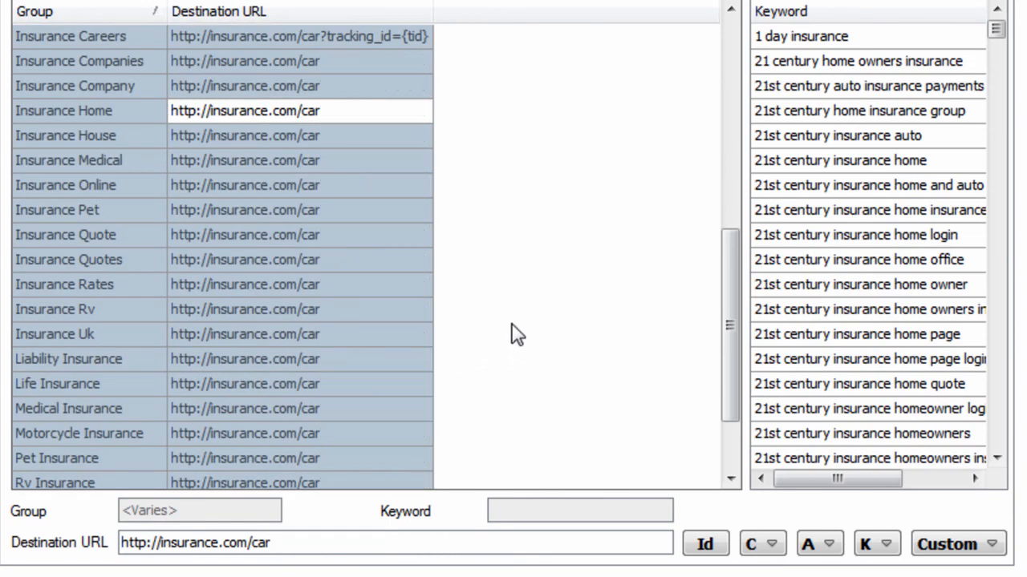
left_click(955, 544)
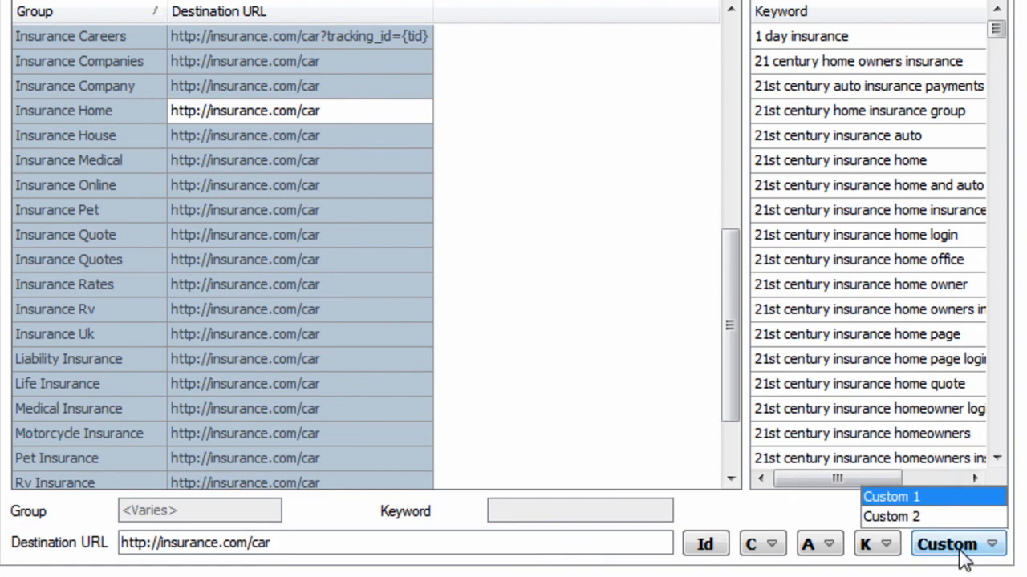
left_click(892, 496)
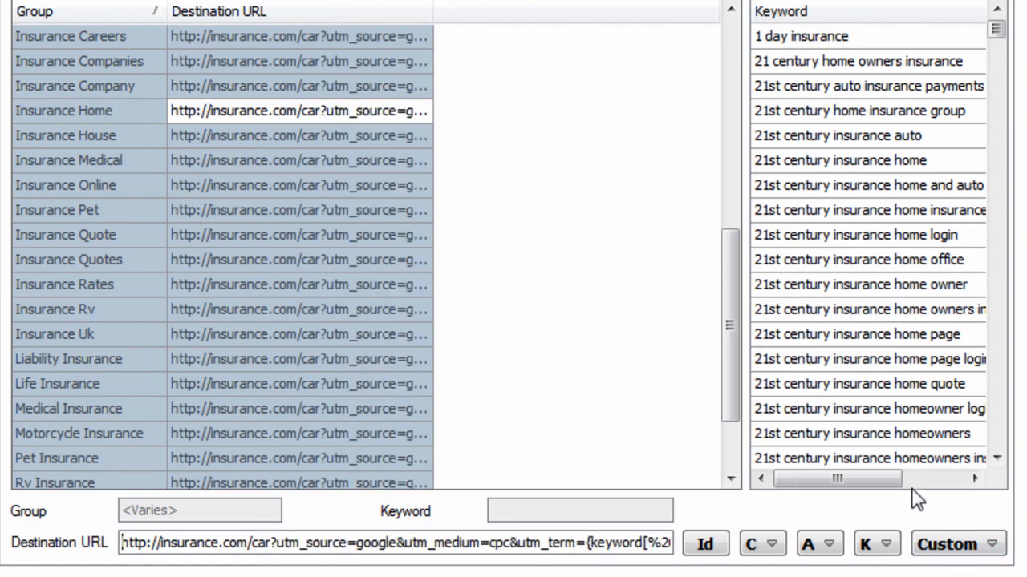
left_click_drag(836, 479, 277, 479)
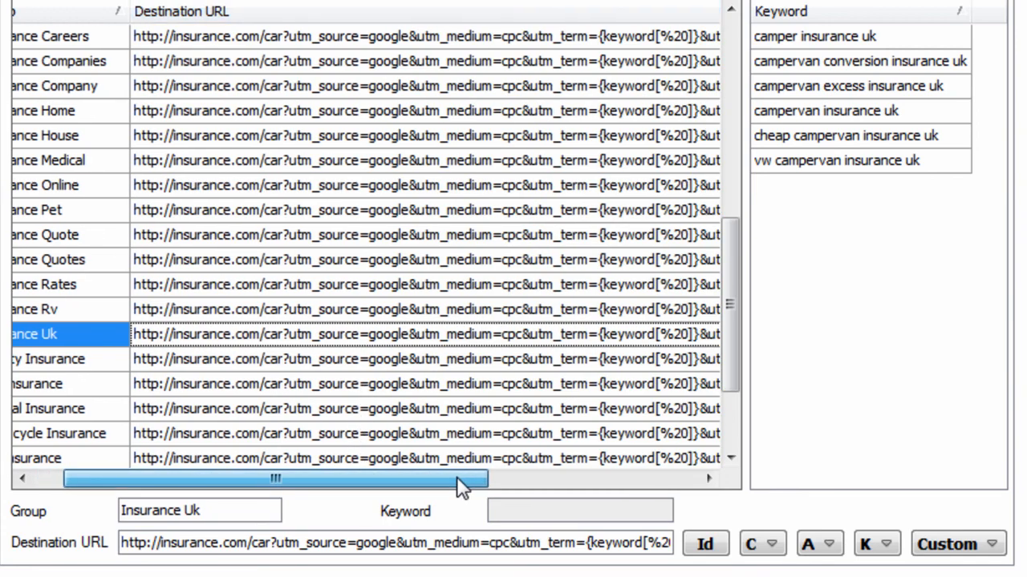
left_click_drag(272, 478, 433, 479)
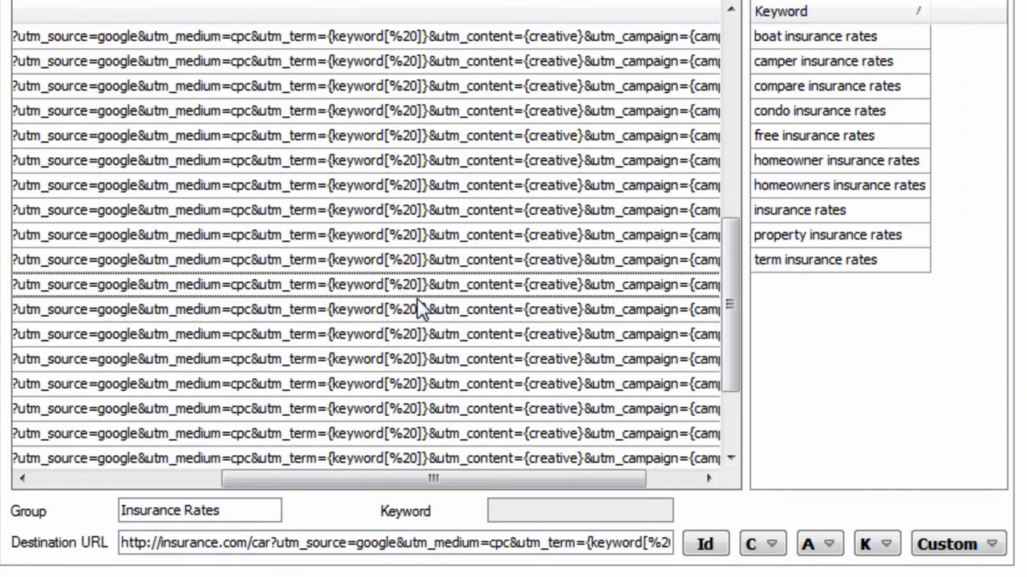
left_click_drag(433, 478, 483, 478)
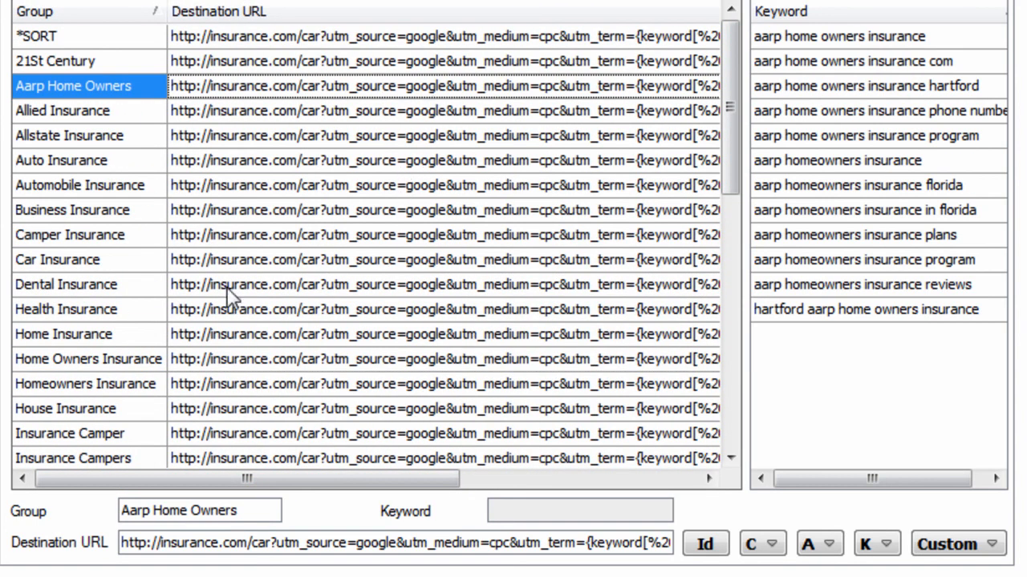
mouse_move(477, 288)
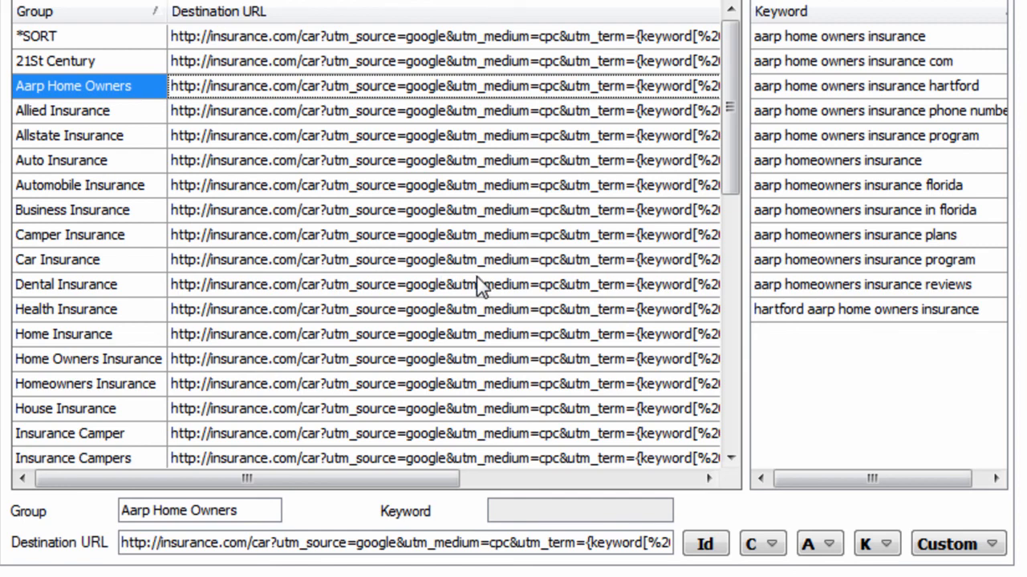
mouse_move(729, 157)
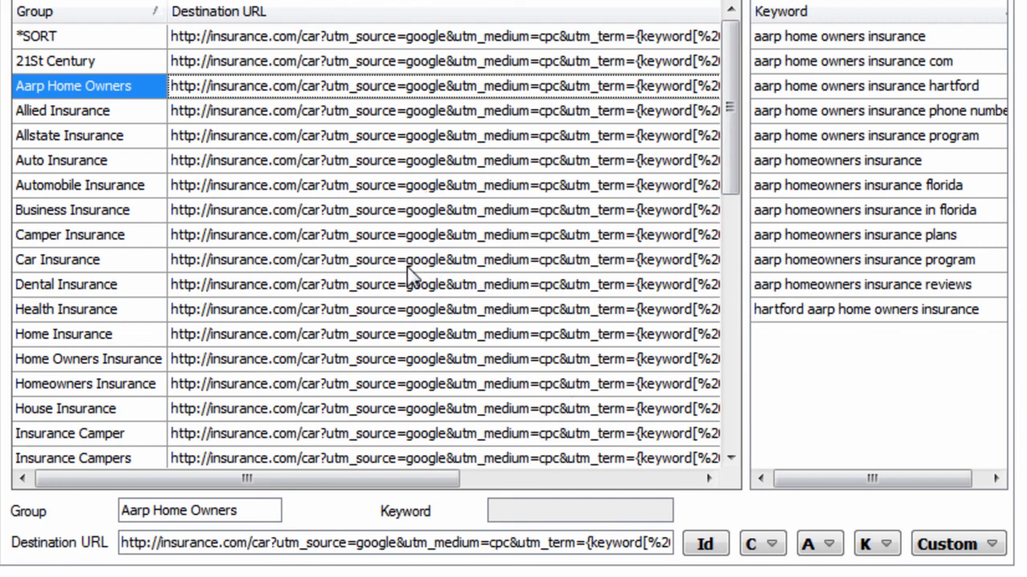
mouse_move(223, 210)
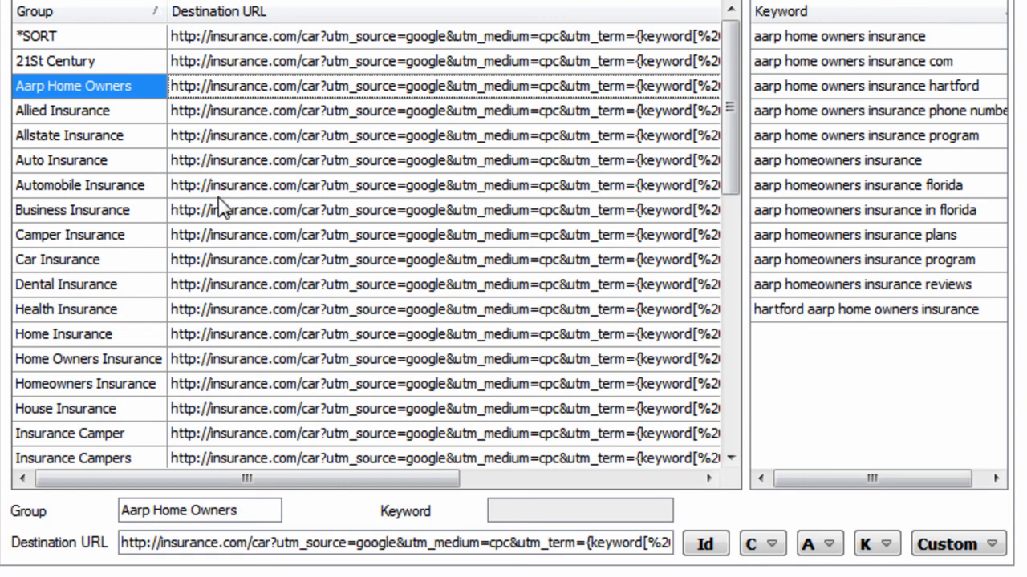
left_click(70, 234)
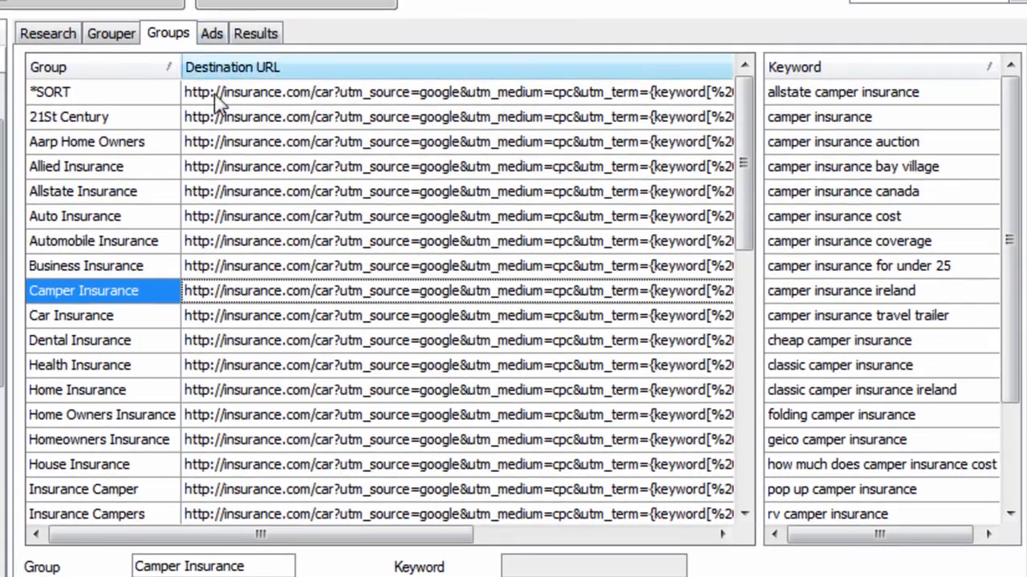
mouse_move(277, 273)
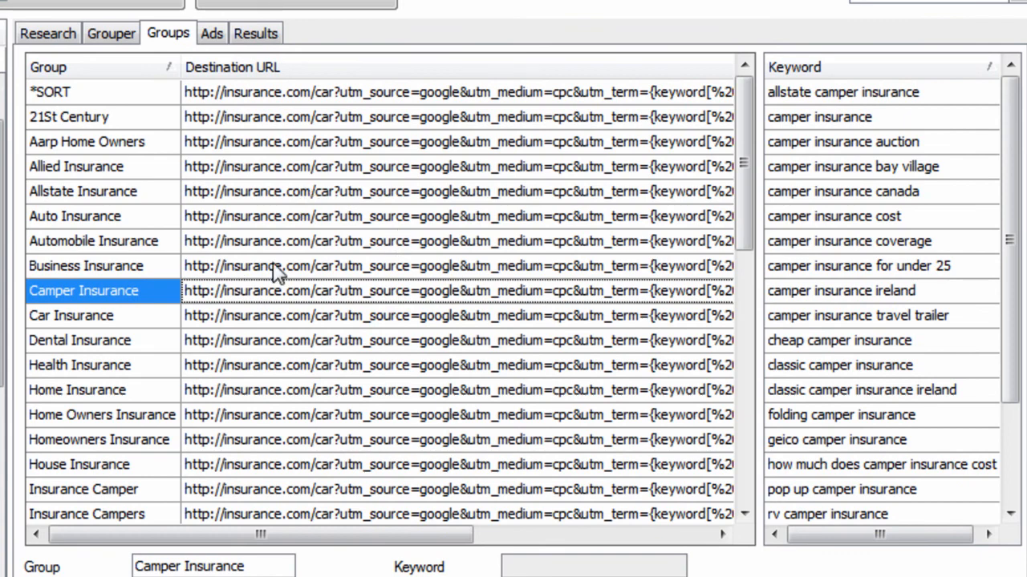